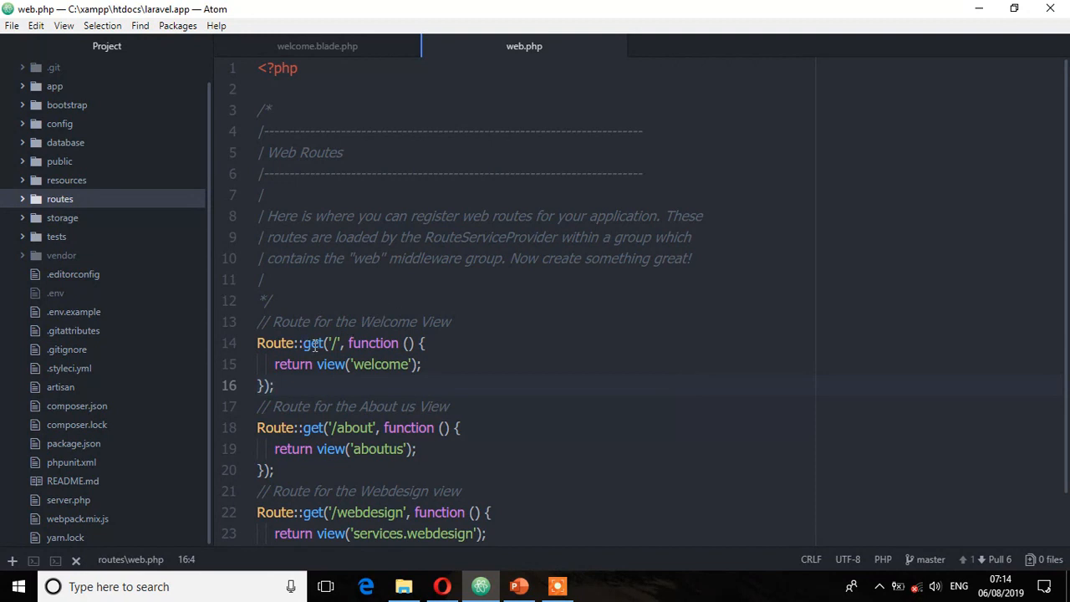
# Rewrite the welcome route as Route::view('/', 'welcome') and begin the aboutus and webdesign routes likewise.
pyautogui.click(311, 343)
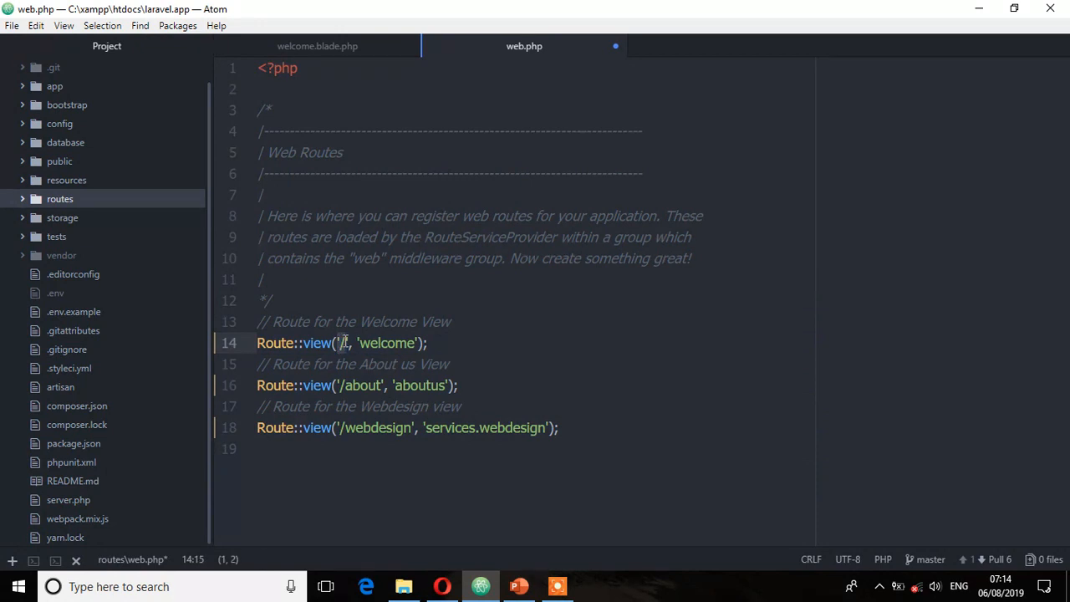
pyautogui.doubleClick(386, 343)
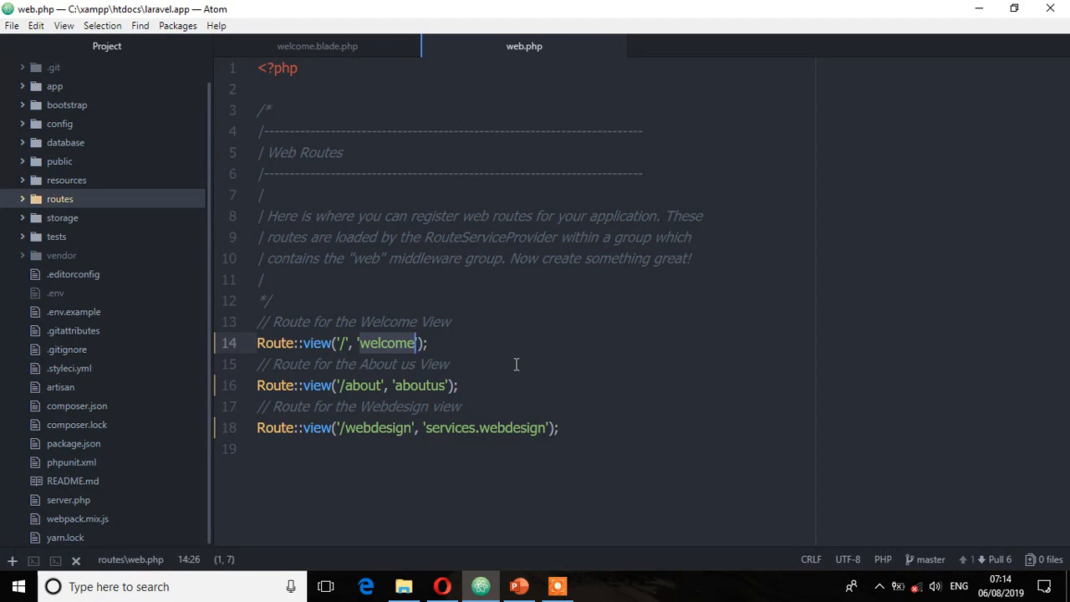
pyautogui.click(442, 585)
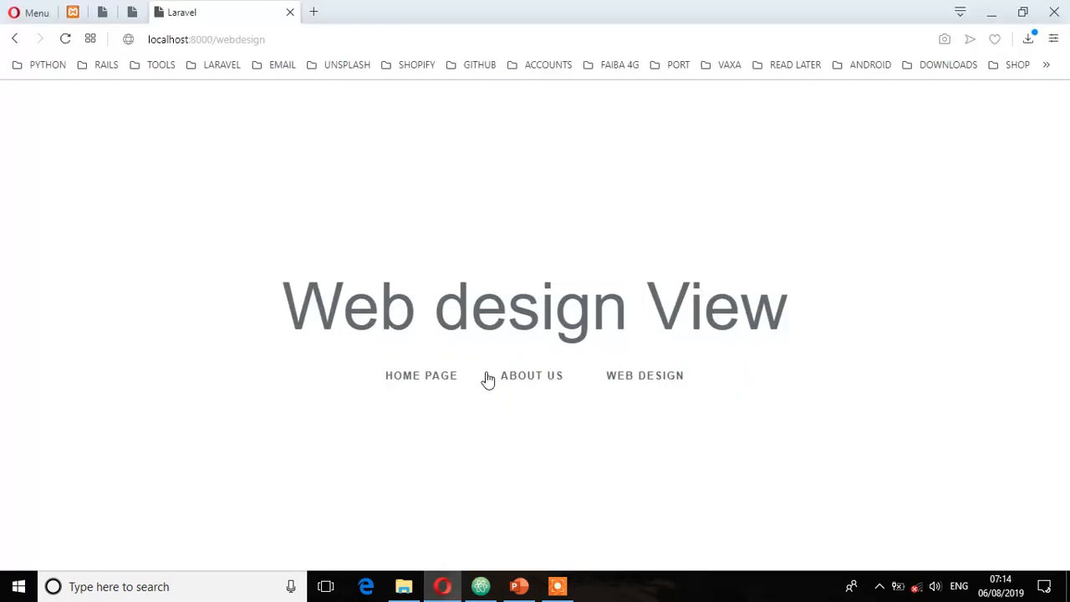
pyautogui.click(422, 374)
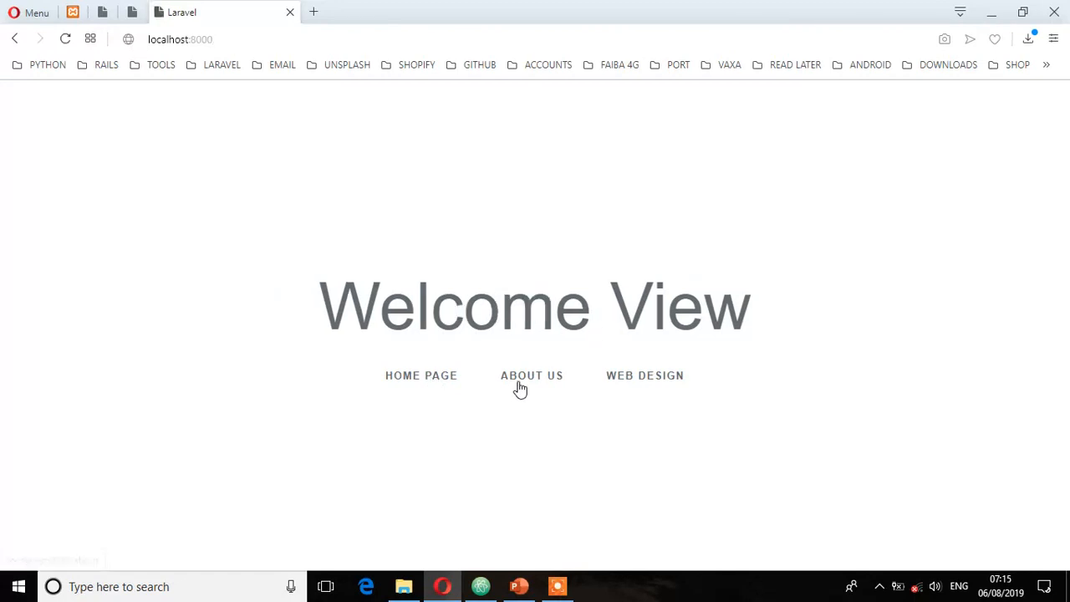
pyautogui.click(532, 375)
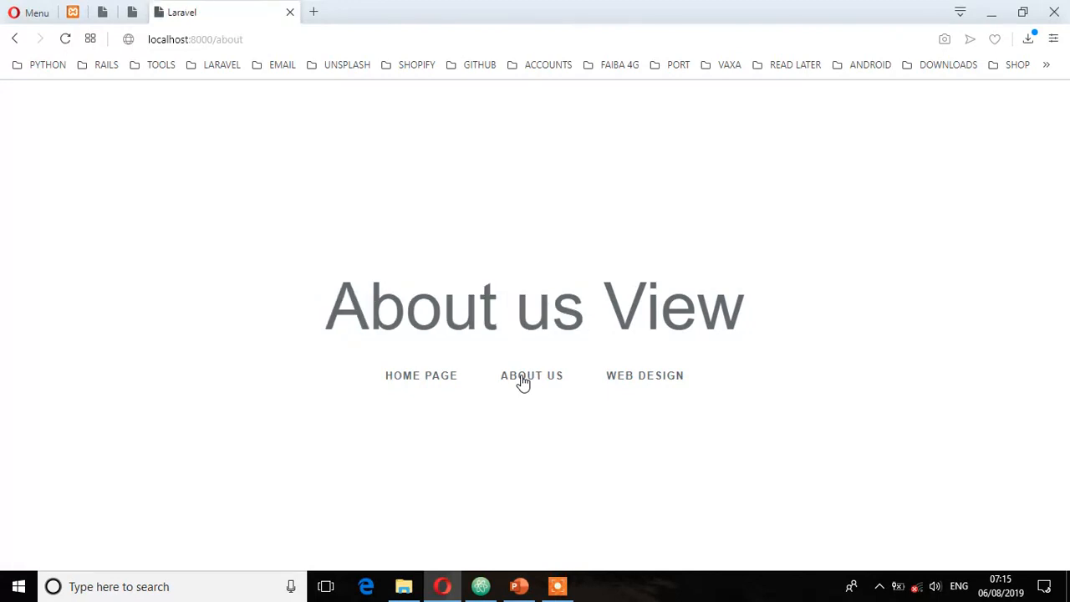
pyautogui.click(646, 375)
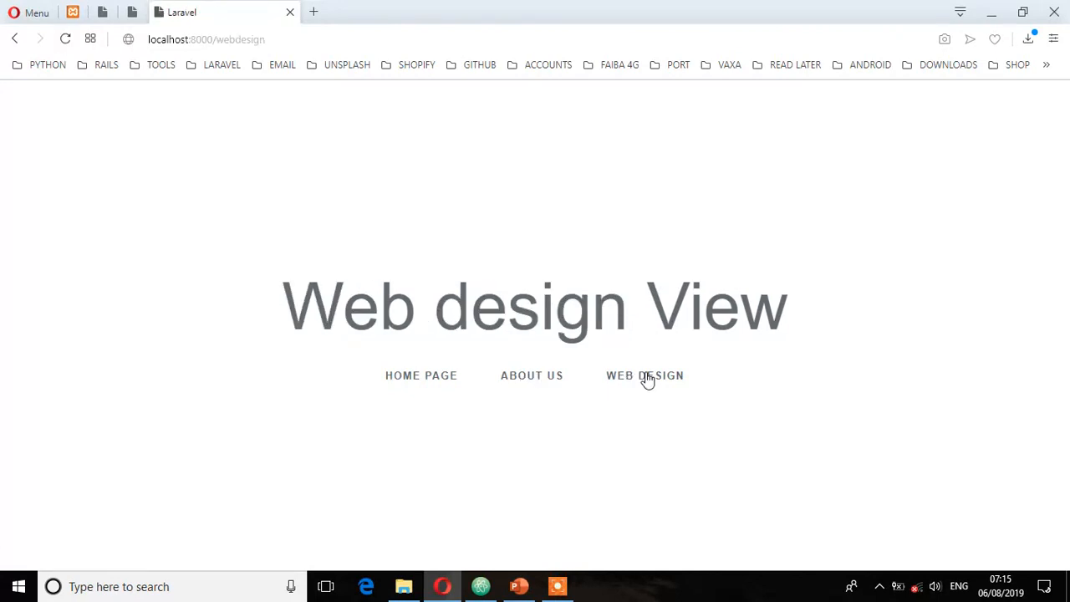
pyautogui.click(480, 585)
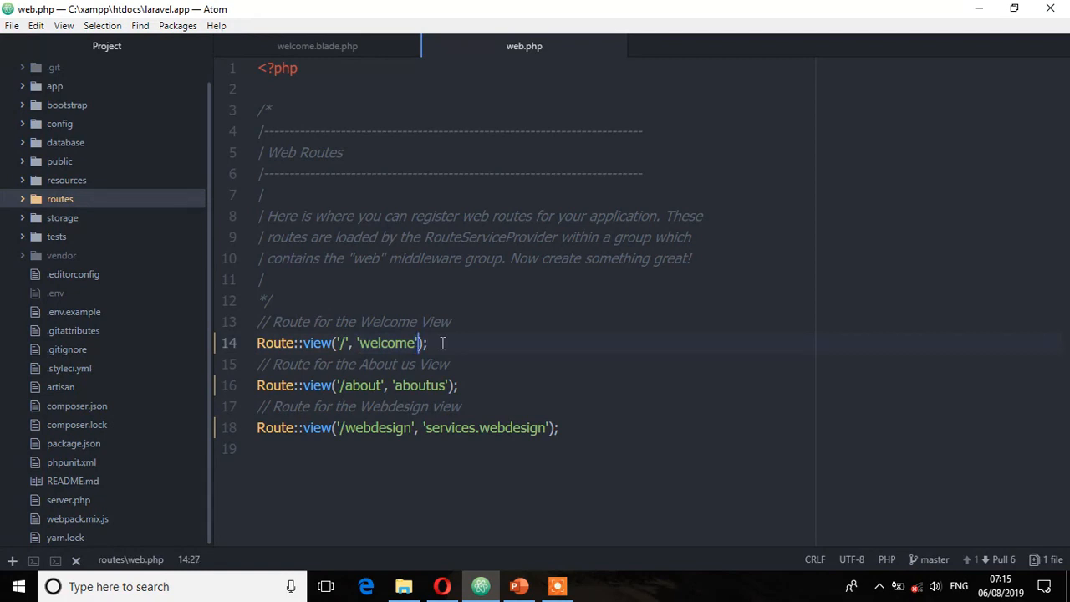
# Add ['title' => 'Welcome'] as the third argument of the welcome route.
pyautogui.write(',')
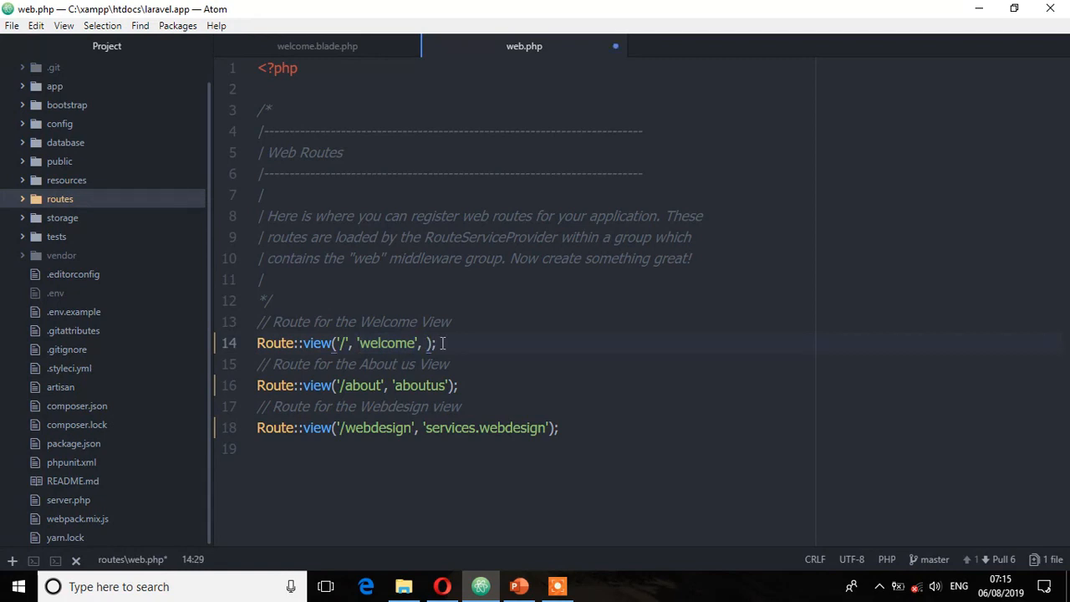
pyautogui.write('[]')
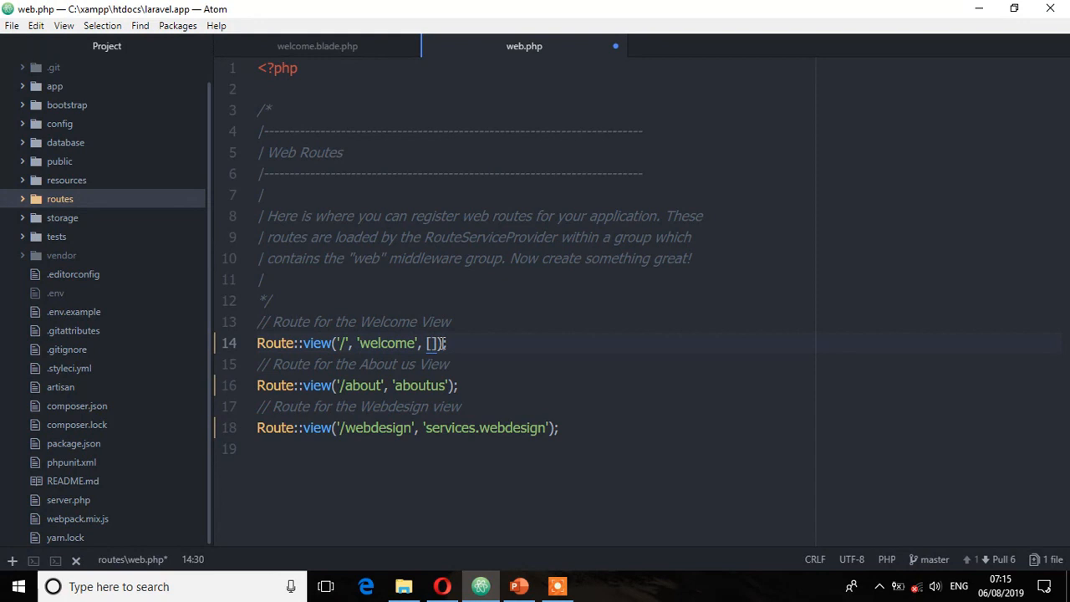
pyautogui.write("title' => ''")
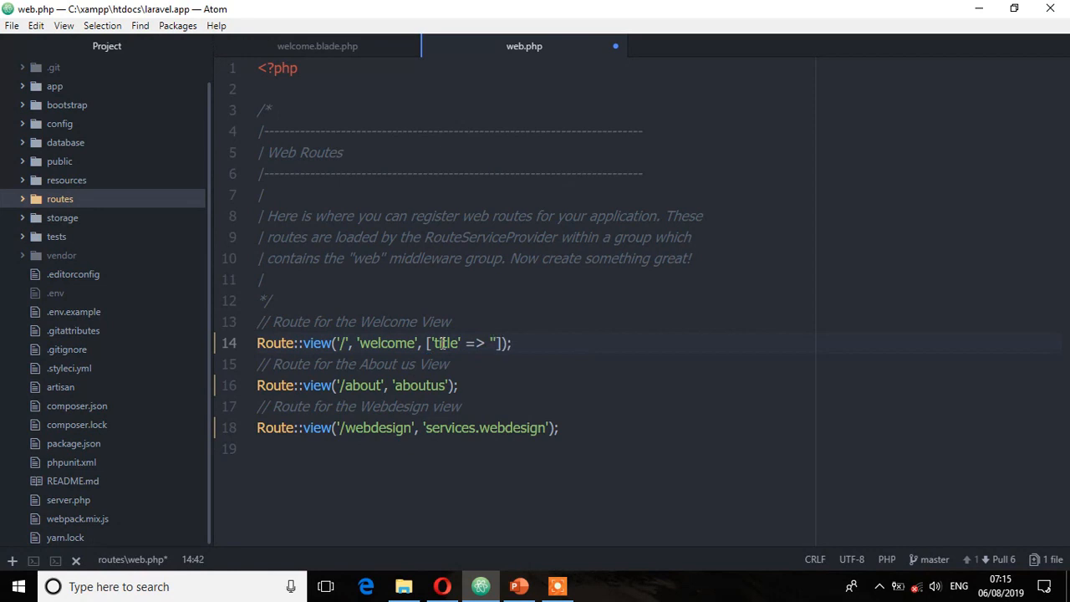
pyautogui.write('Welcome')
pyautogui.click(358, 385)
pyautogui.write(", ['title' => '")
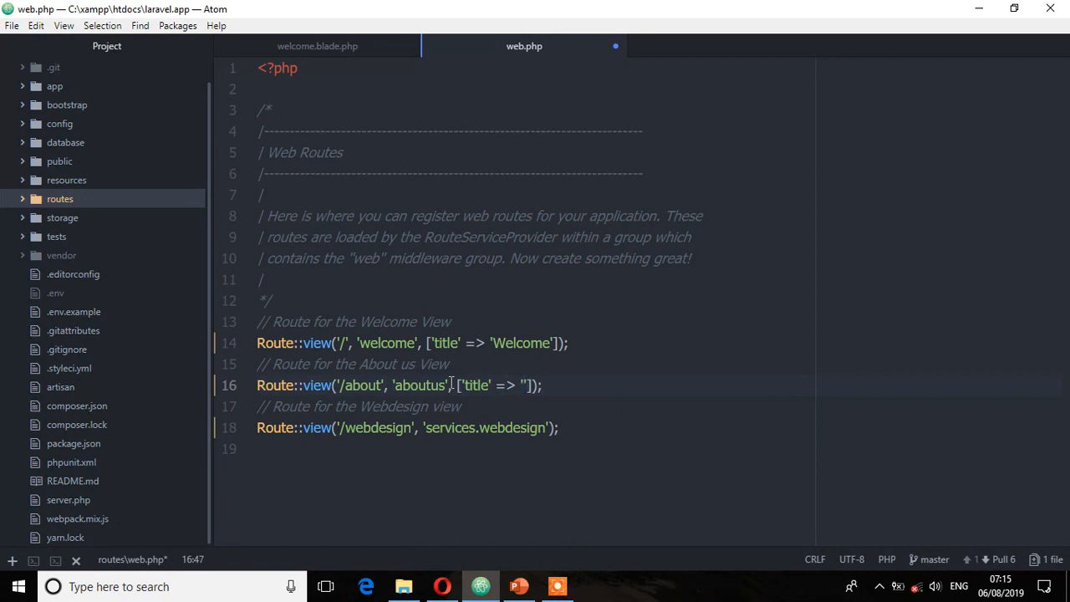
# Add ['title' => 'Aboutus'] and ['title' => 'Webdesign'] to the other two routes and save.
pyautogui.write('Aboutus')
pyautogui.click(534, 427)
pyautogui.write(", ['")
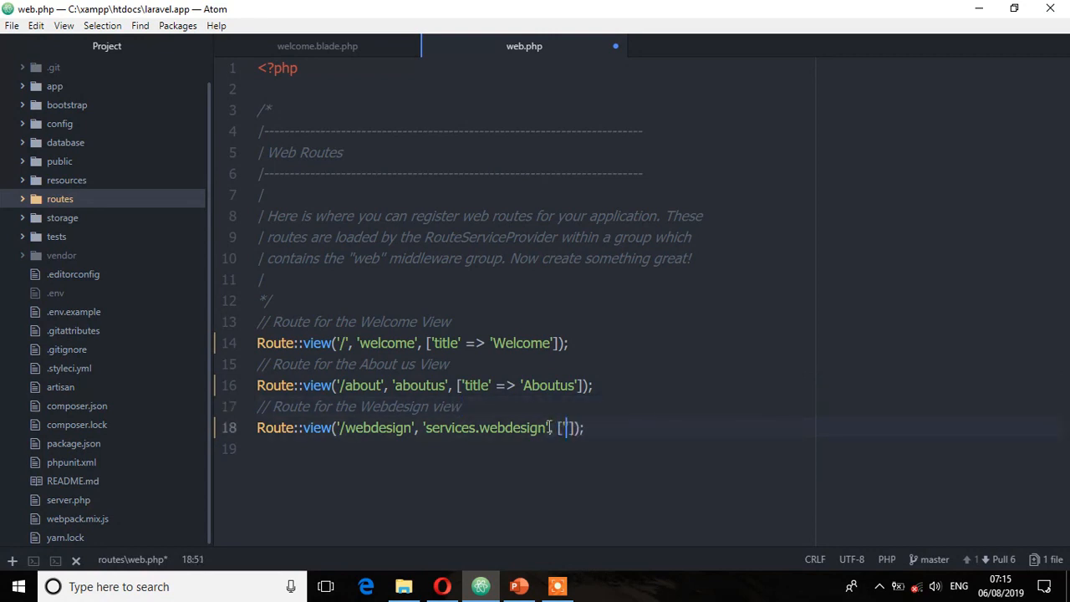
pyautogui.write('title')
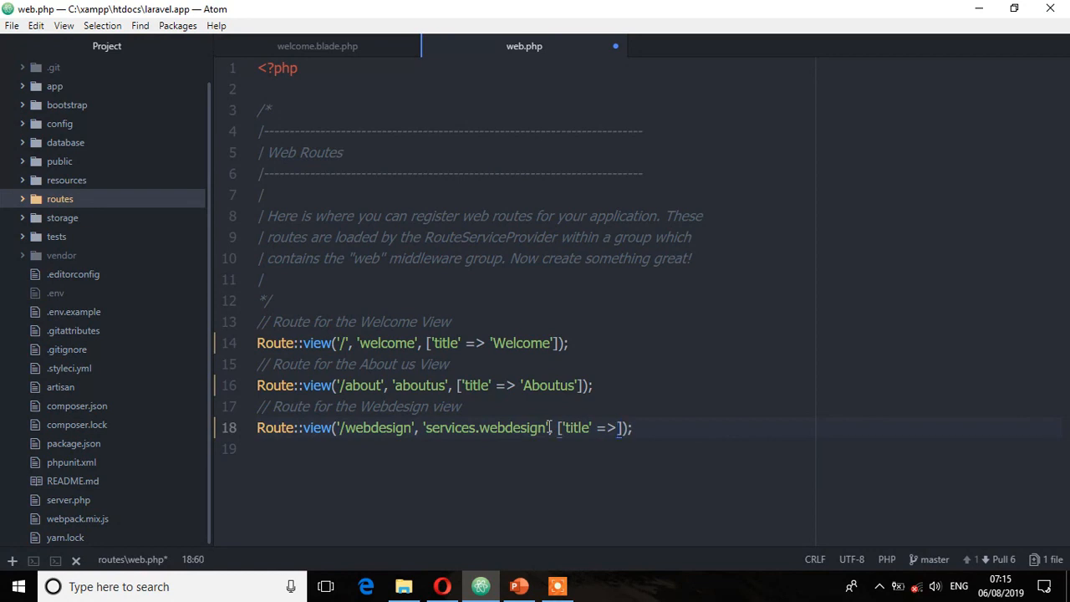
pyautogui.write("W'")
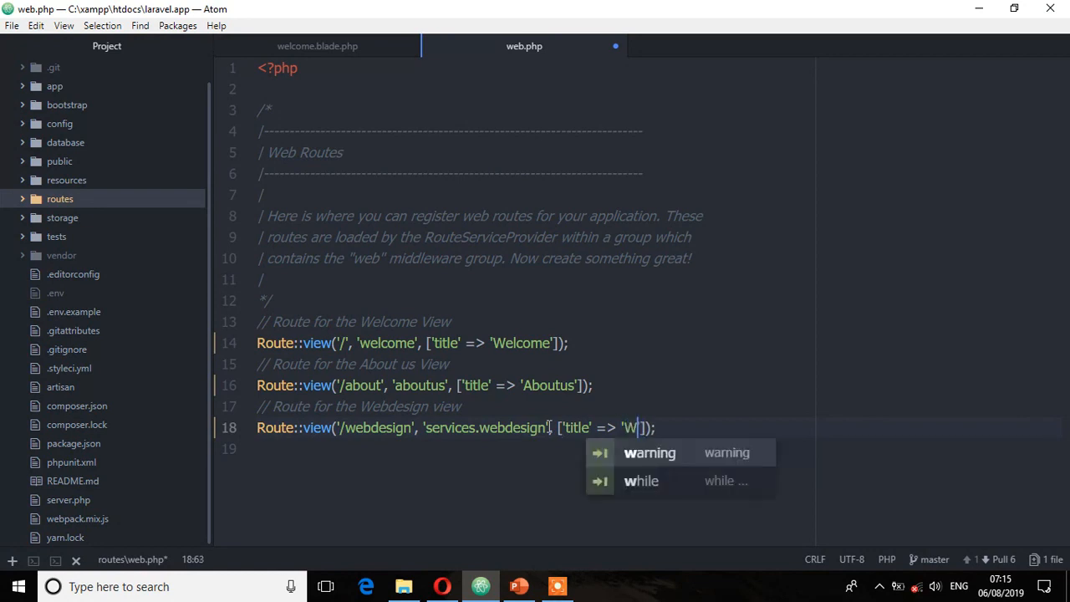
pyautogui.write('ebdesign')
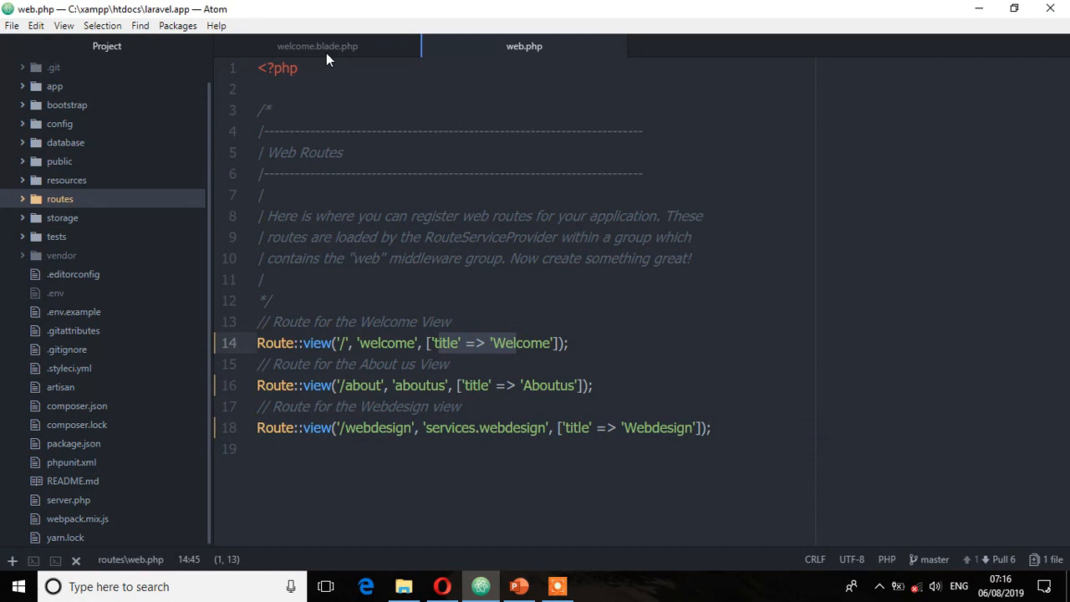
# Replace the Welcome heading text in welcome.blade.php with {{$title}} before View.
pyautogui.click(317, 47)
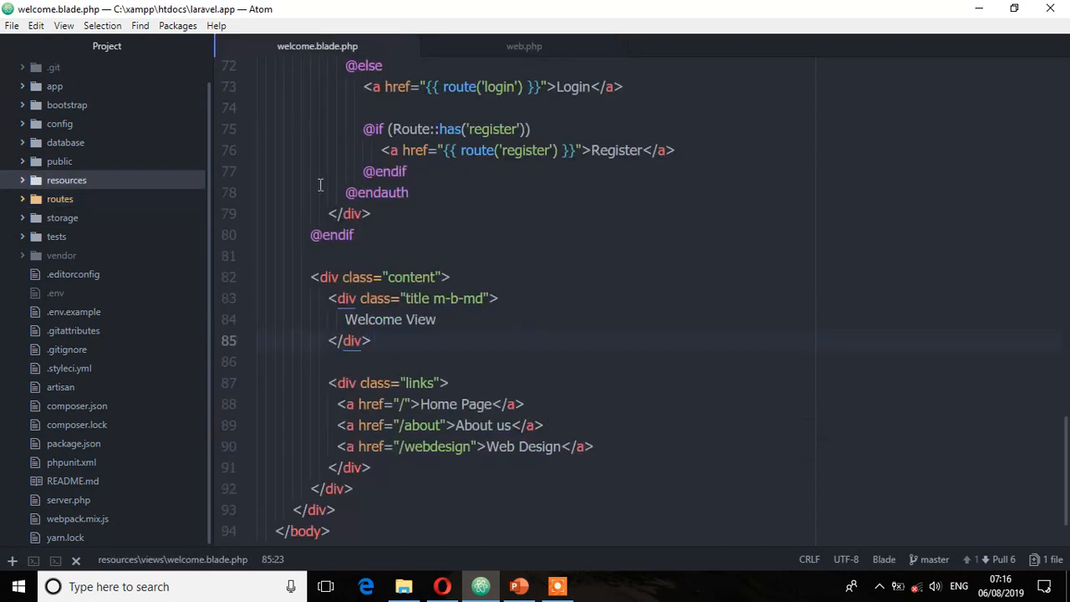
pyautogui.click(401, 319)
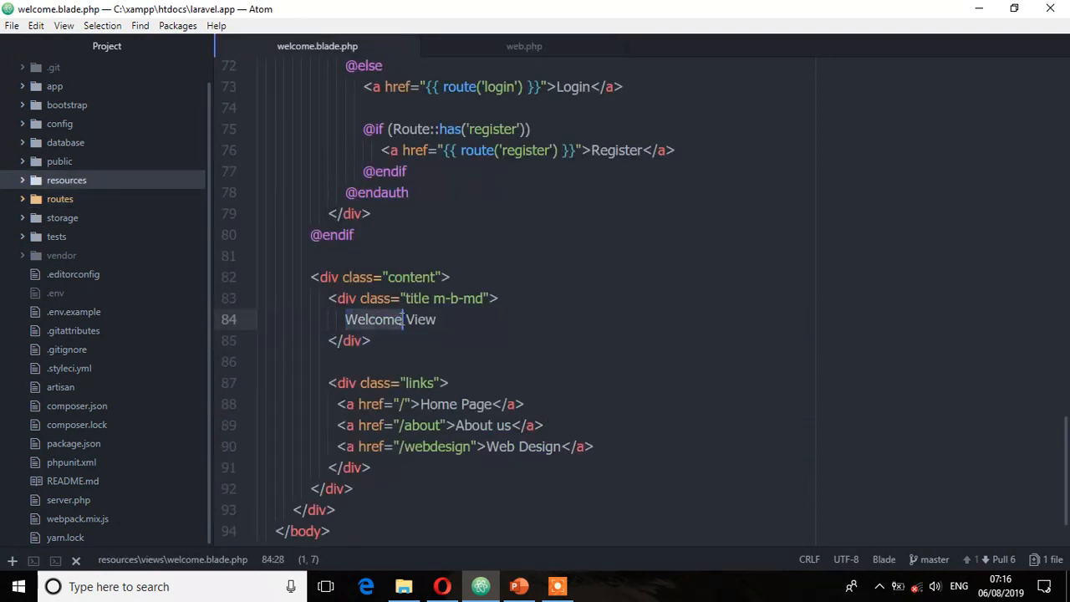
pyautogui.write('{{$}} View')
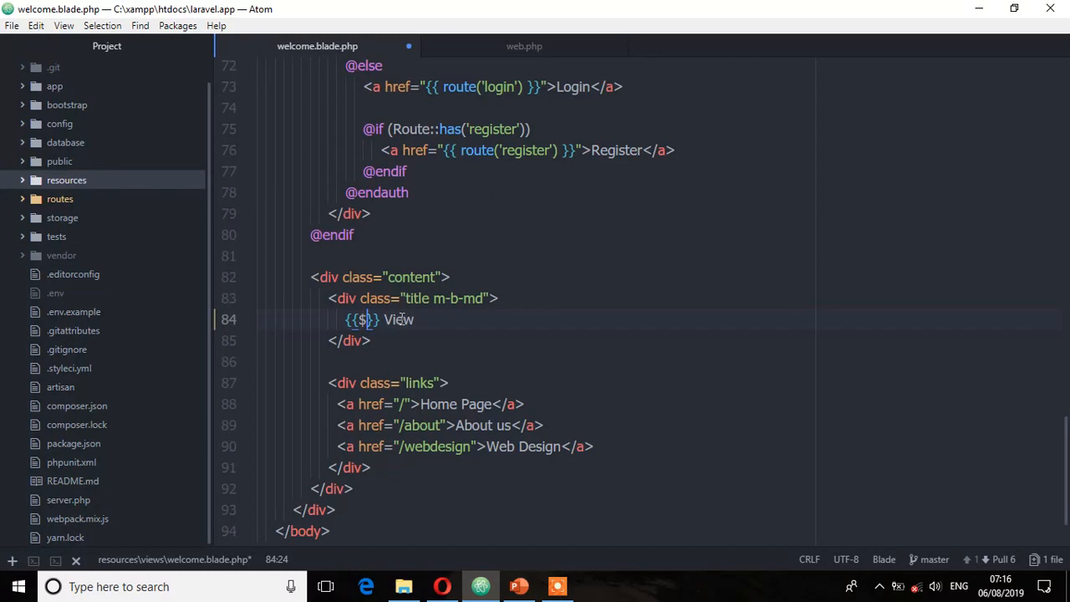
pyautogui.write('title')
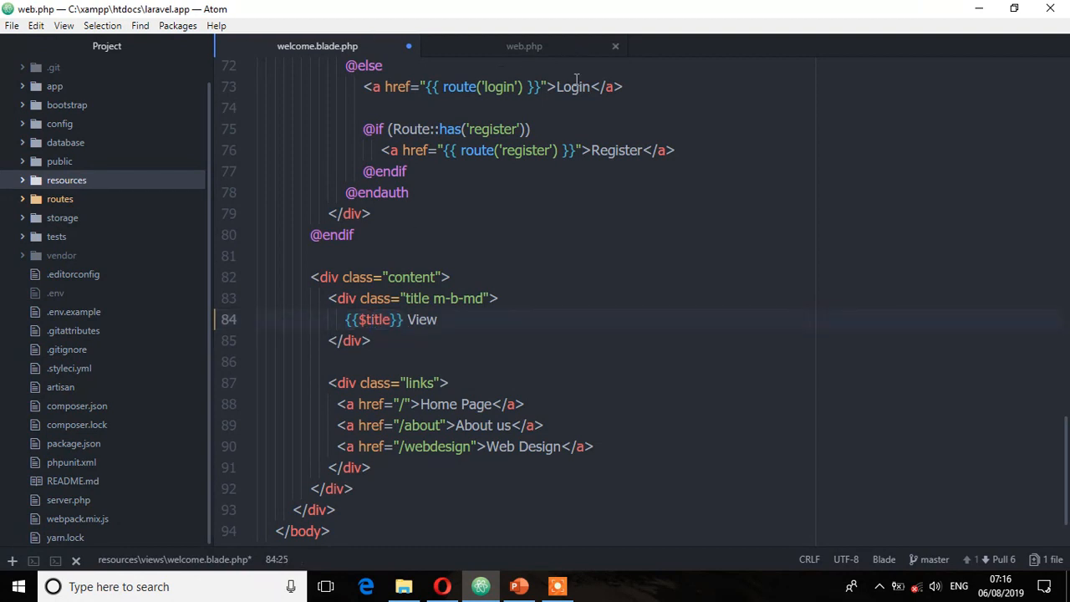
# Expand the resources/views folder in the Project tree to reach the other views.
pyautogui.click(525, 47)
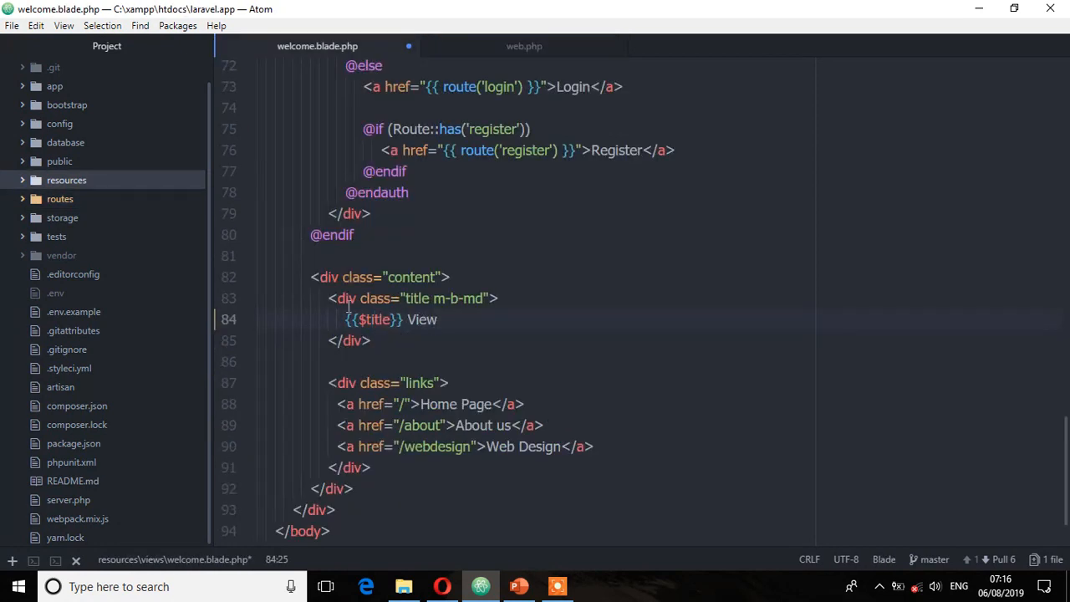
pyautogui.click(67, 181)
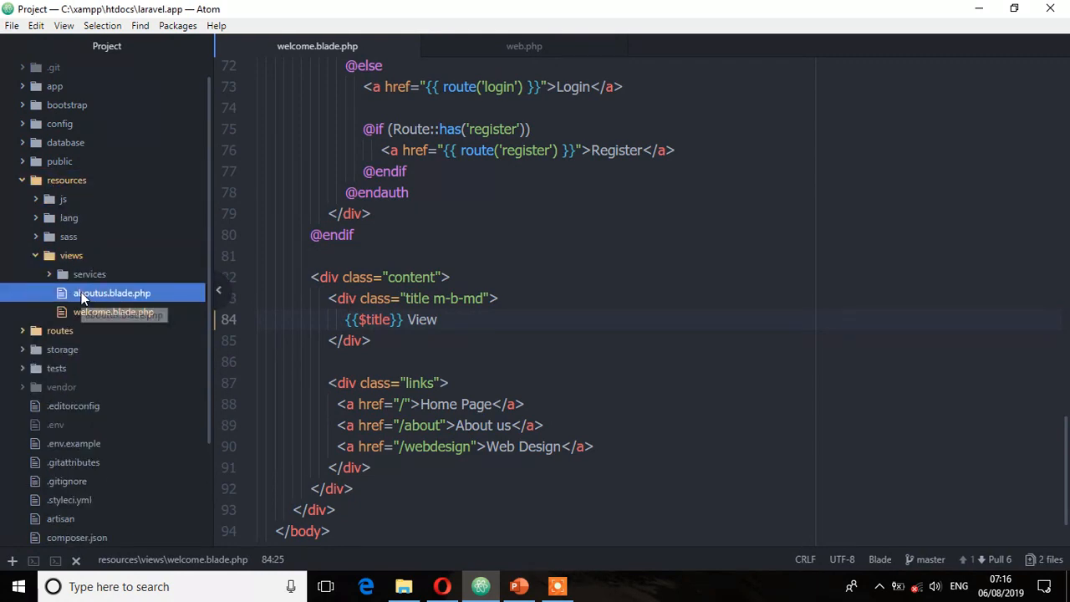
# Make the aboutus.blade.php heading echo {{$title}}.
pyautogui.click(112, 292)
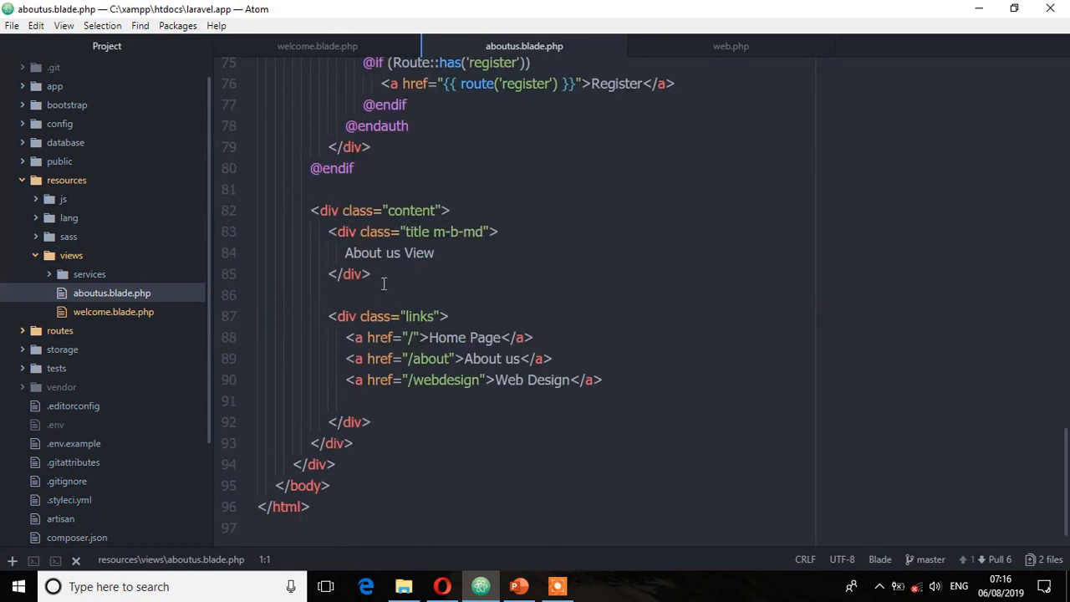
pyautogui.doubleClick(363, 252)
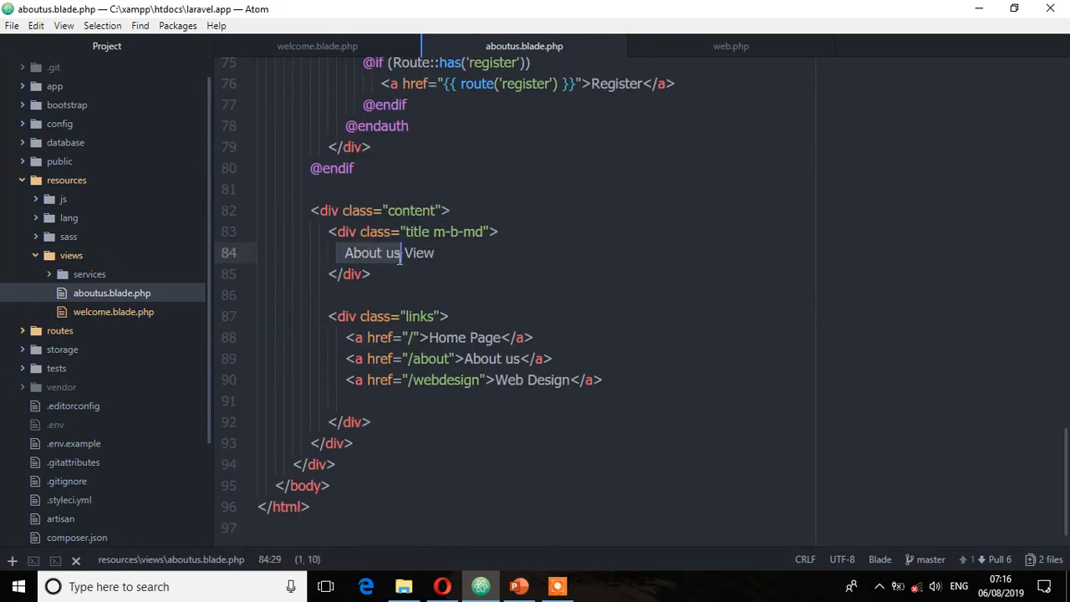
pyautogui.write('{{$title}}')
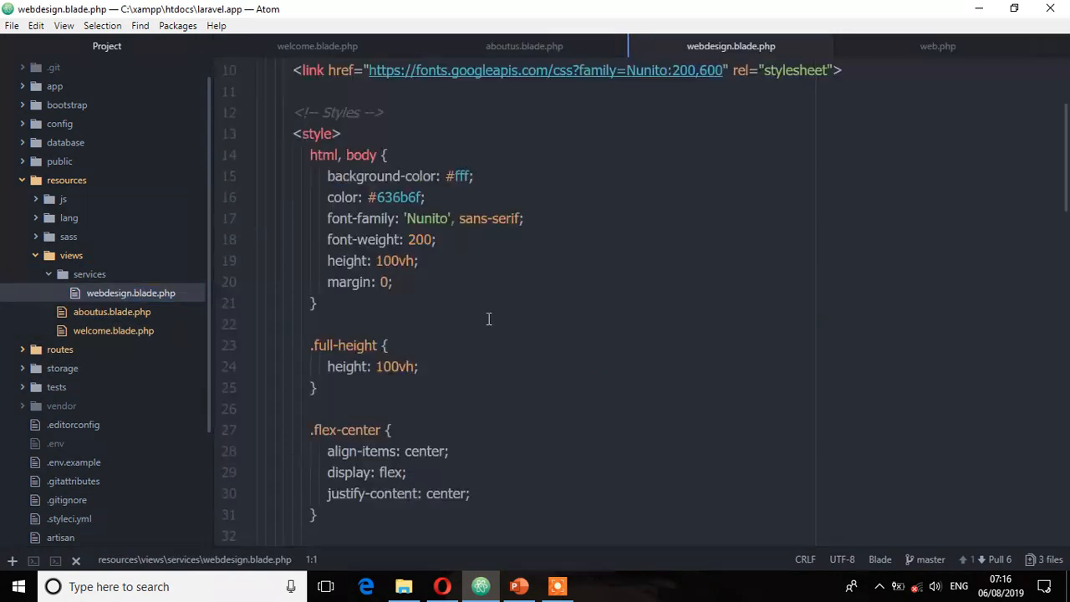
# Make the services/webdesign.blade.php heading echo {{$title}}.
pyautogui.scroll(-3)
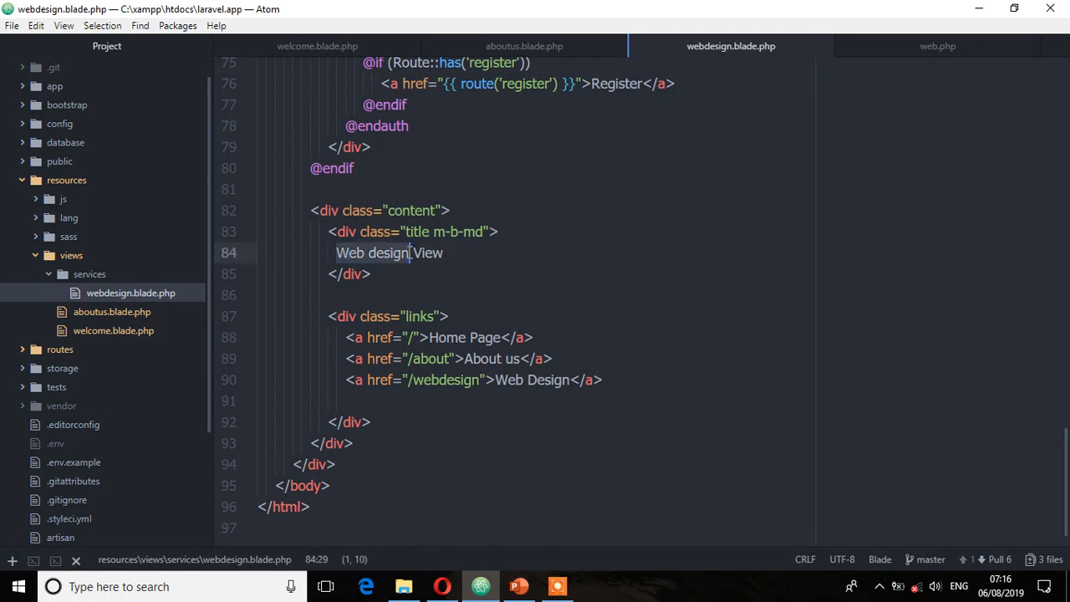
pyautogui.write('{{$title}} View')
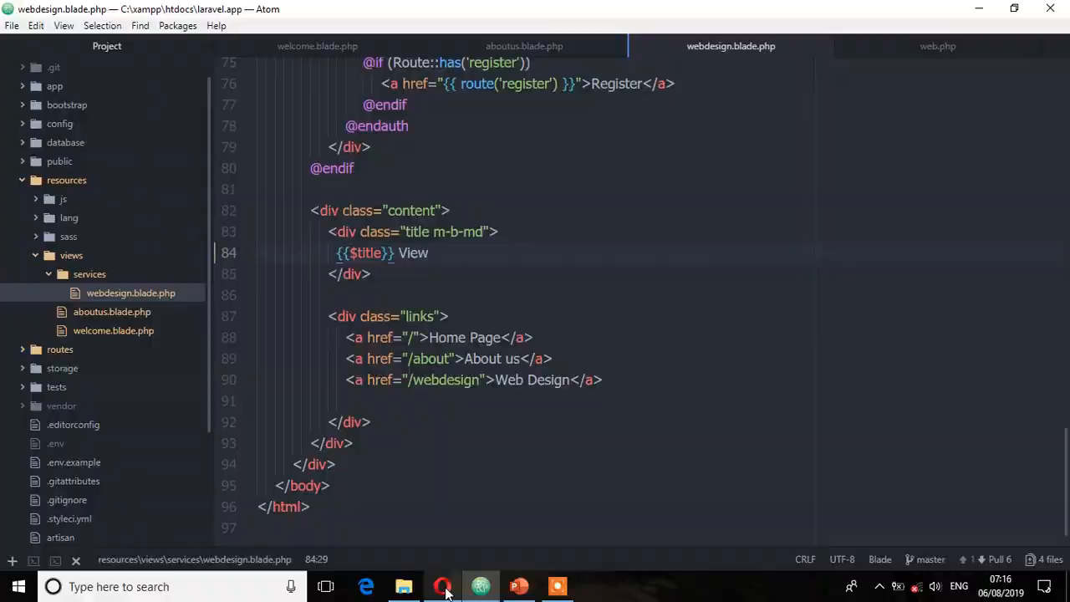
pyautogui.click(441, 586)
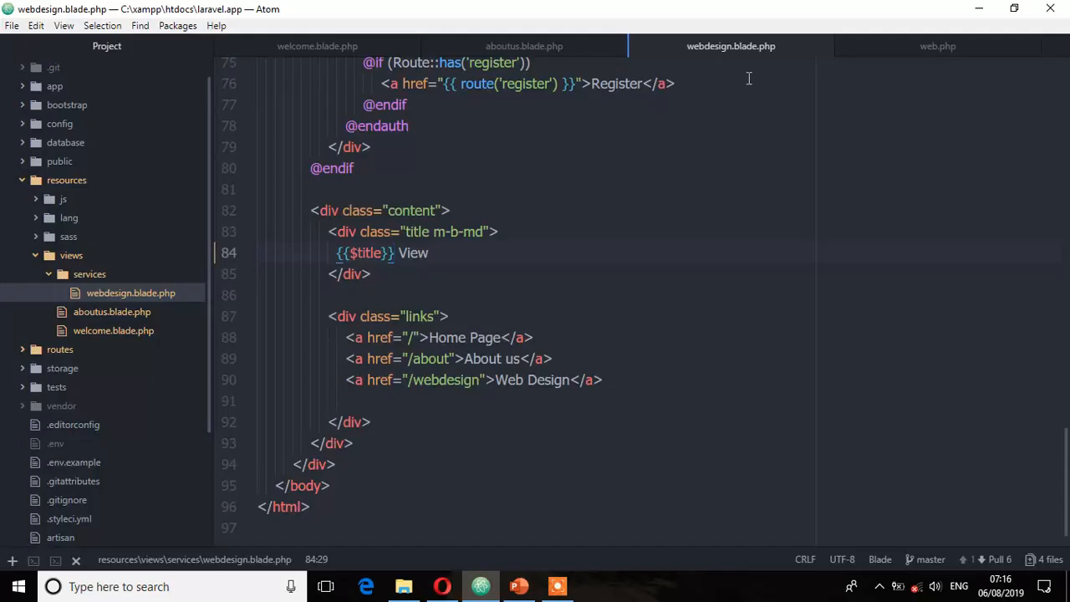
# Change the '/' route's title from Welcome to Homepage in web.php.
pyautogui.click(936, 47)
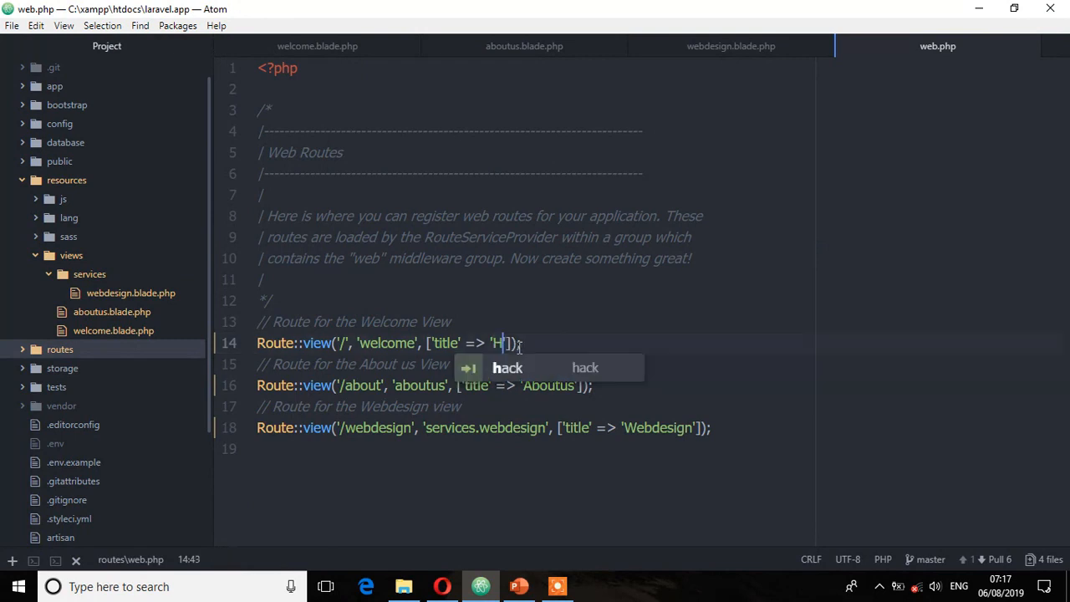
pyautogui.write('omepage')
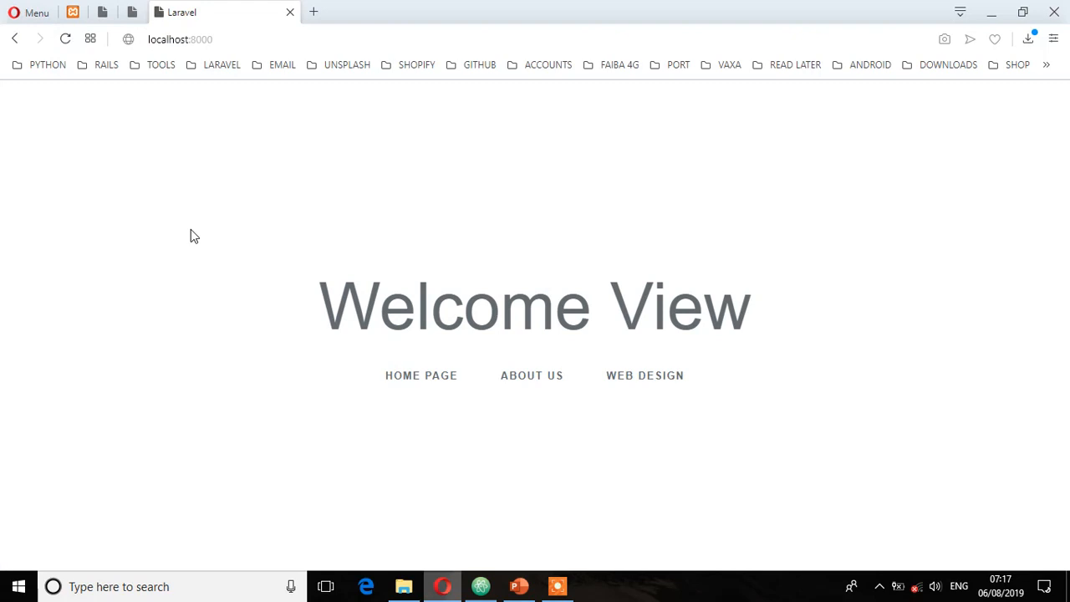
# Reload localhost:8000 to see Homepage View, then visit the About us and Web design pages.
pyautogui.click(65, 41)
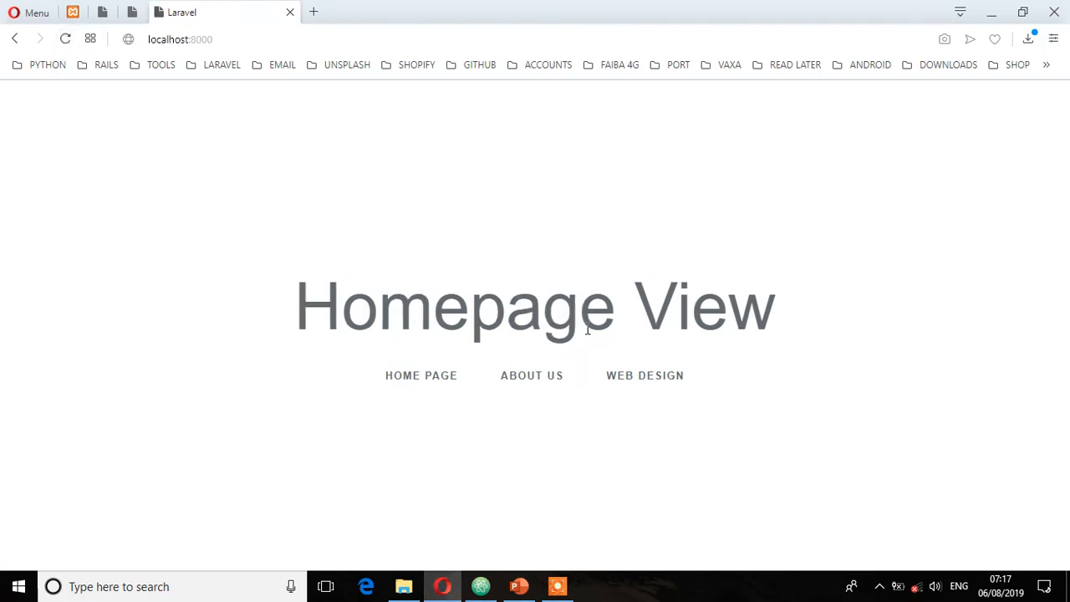
pyautogui.click(532, 375)
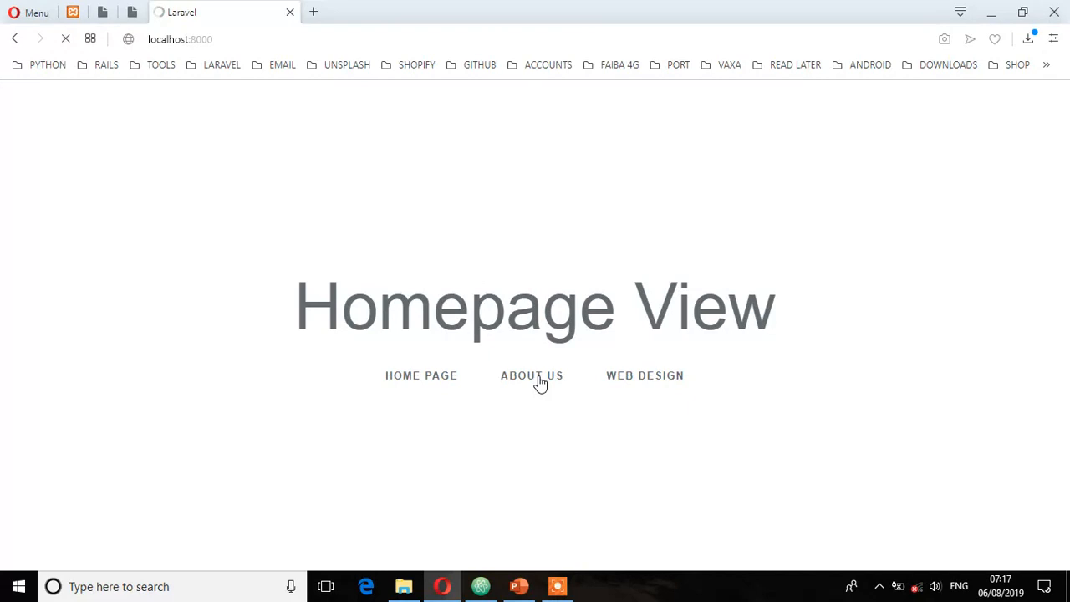
pyautogui.click(532, 375)
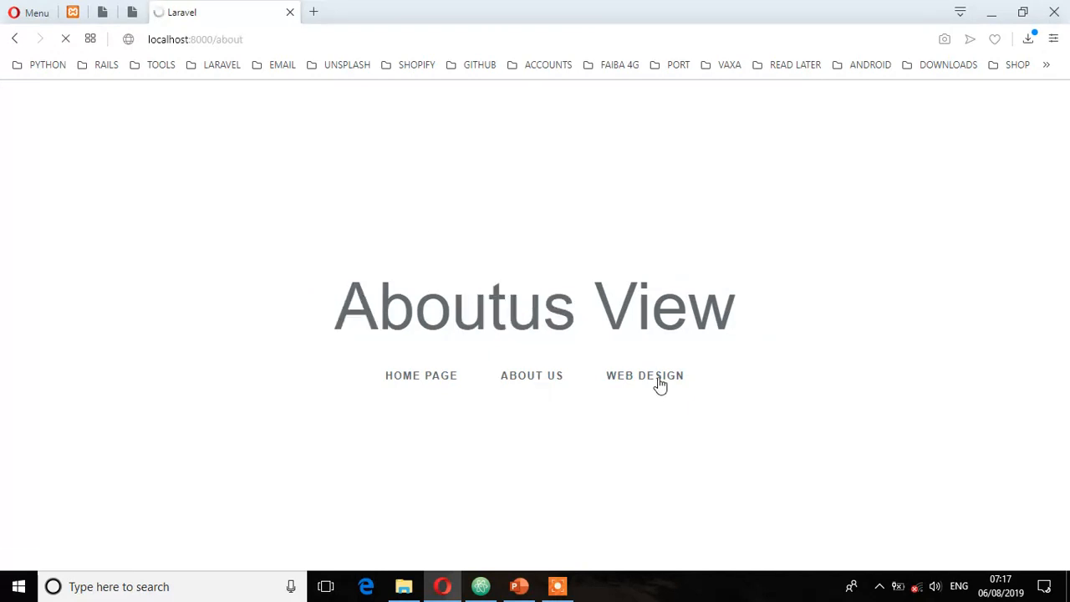
pyautogui.click(481, 585)
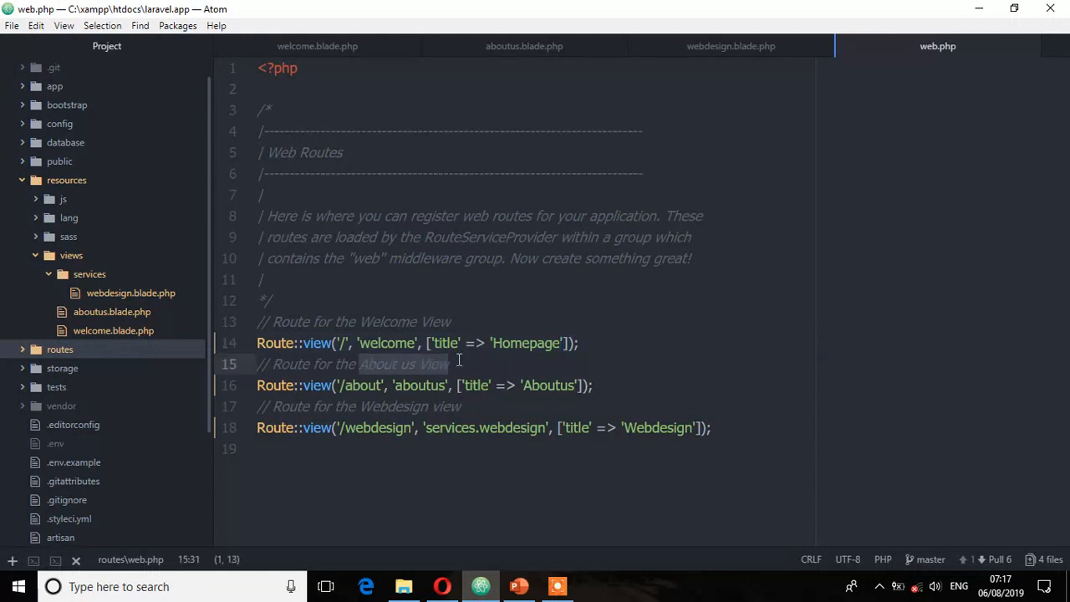
# Move 'About us View' from the comment above into a trailing // comment on the aboutus route line.
pyautogui.press('Delete')
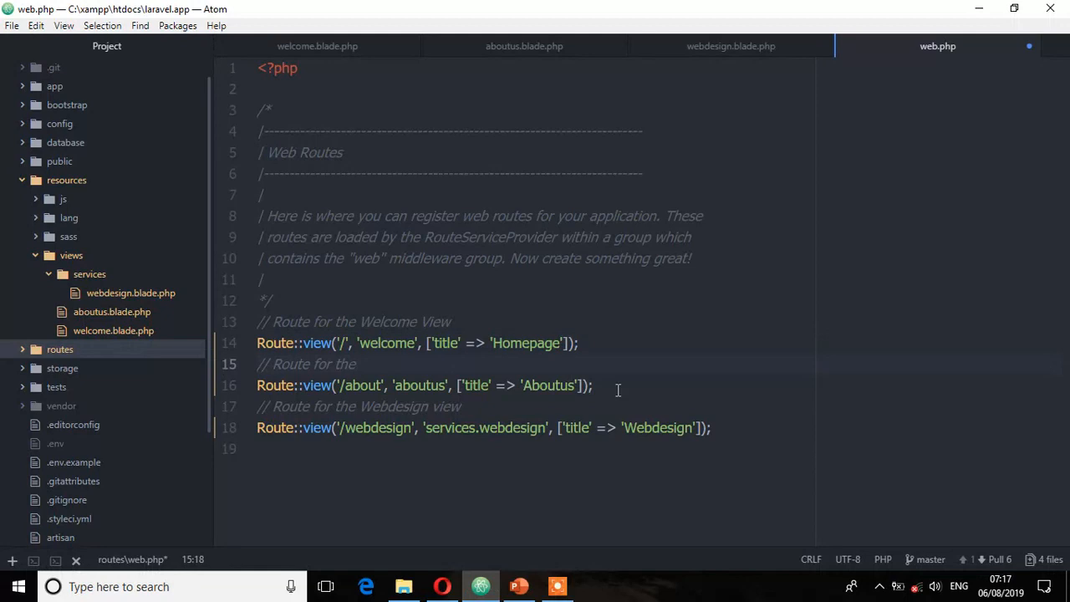
pyautogui.write('About us View')
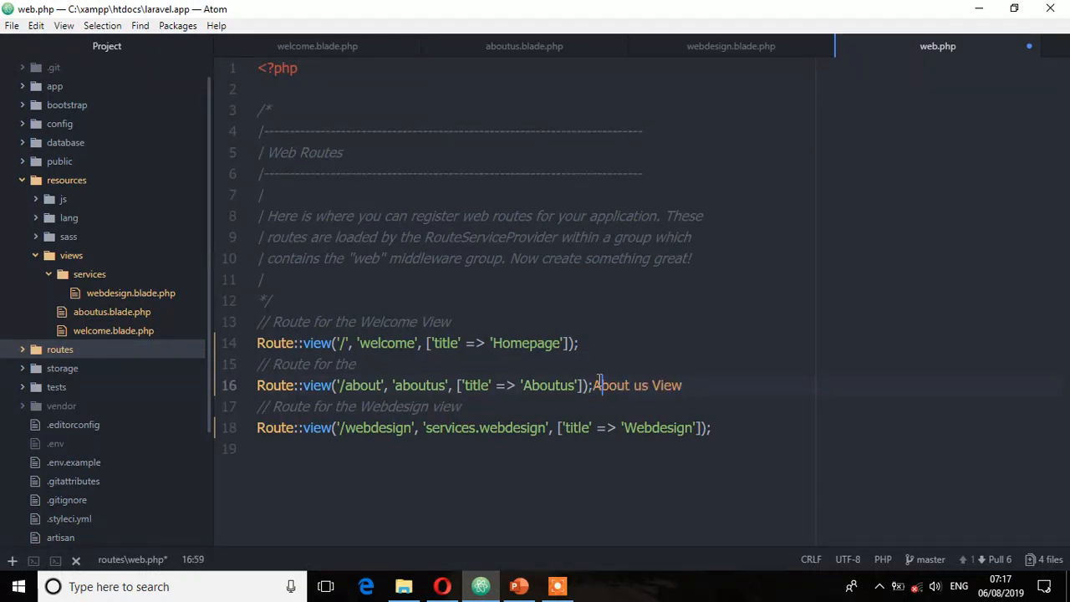
pyautogui.write('//')
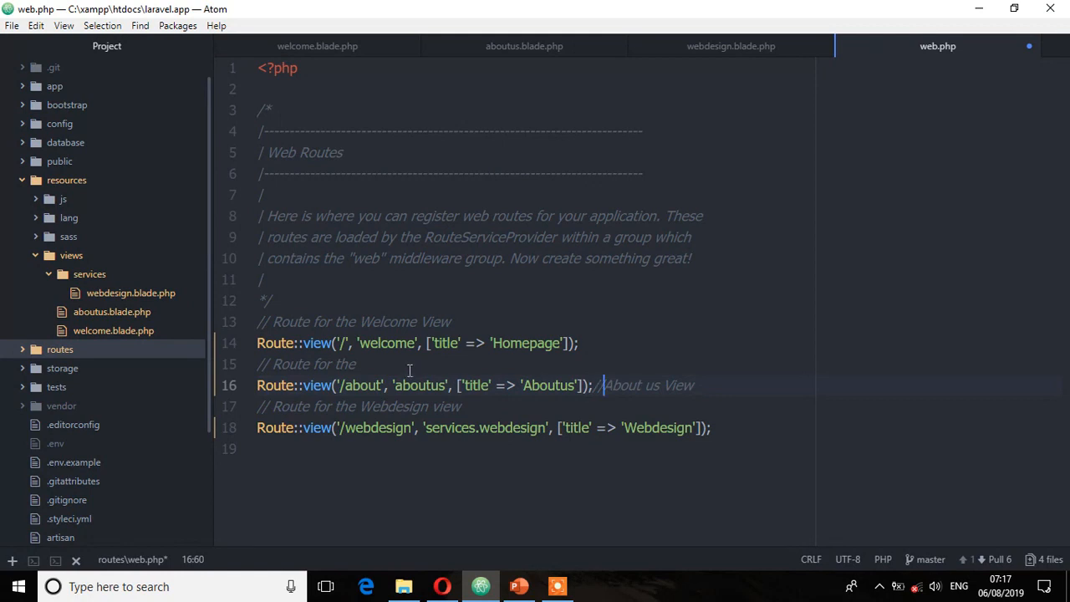
# Move 'Welcome View' into a trailing //Welcome View comment on the welcome route line.
pyautogui.doubleClick(403, 406)
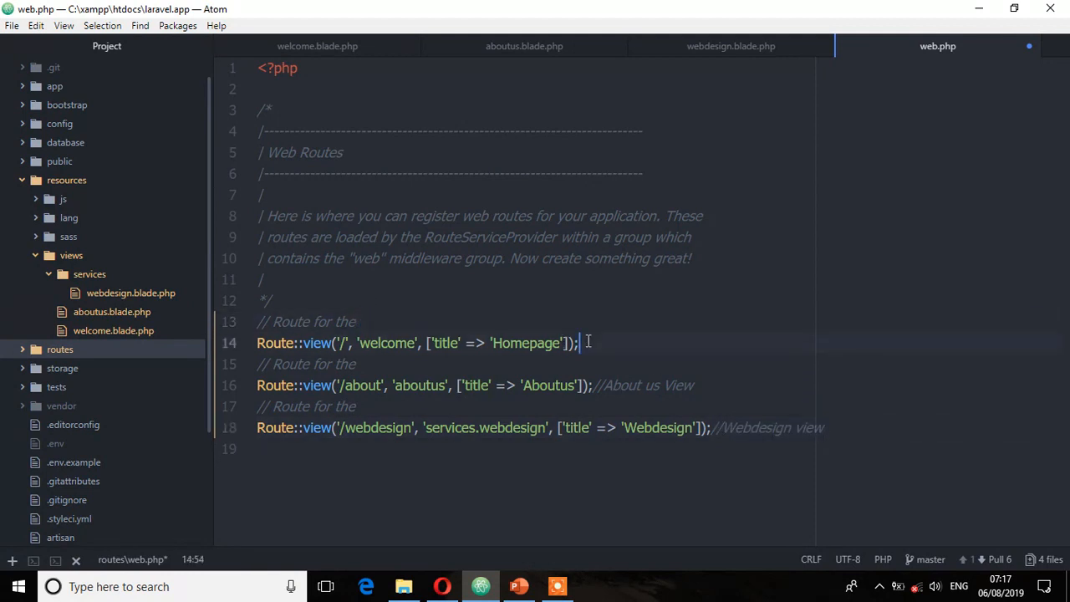
pyautogui.write('//Welcome View')
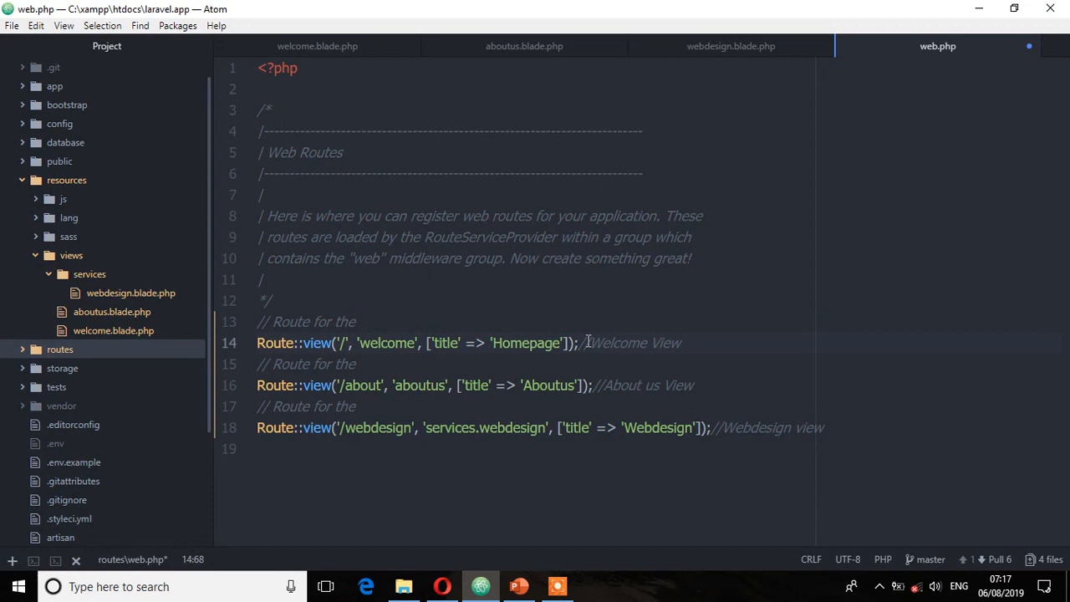